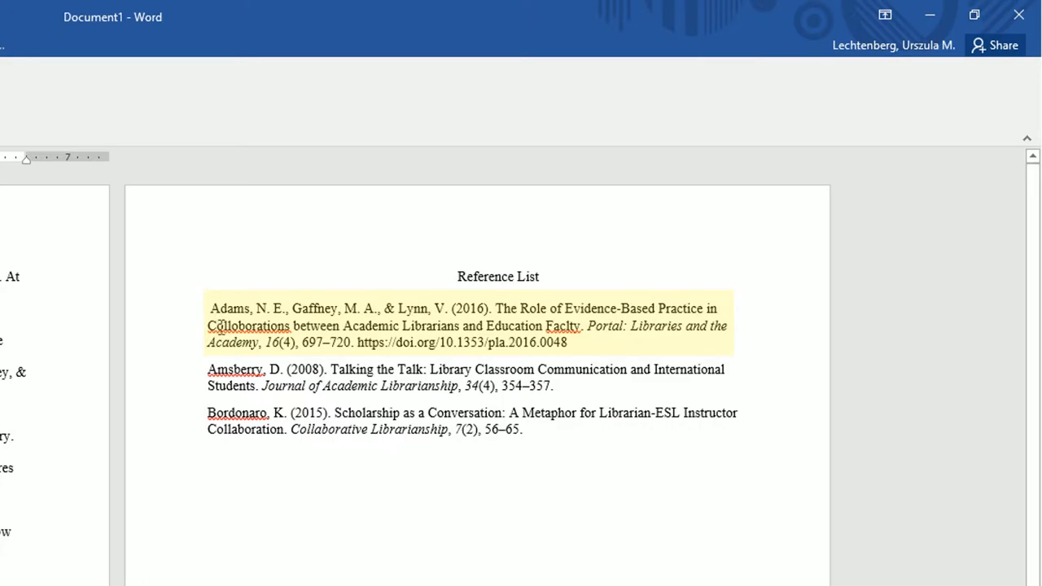
- Select the Adams et al. article in Zotero to show its Info pane
{"action": "left_click", "coordinate": [548, 326]}
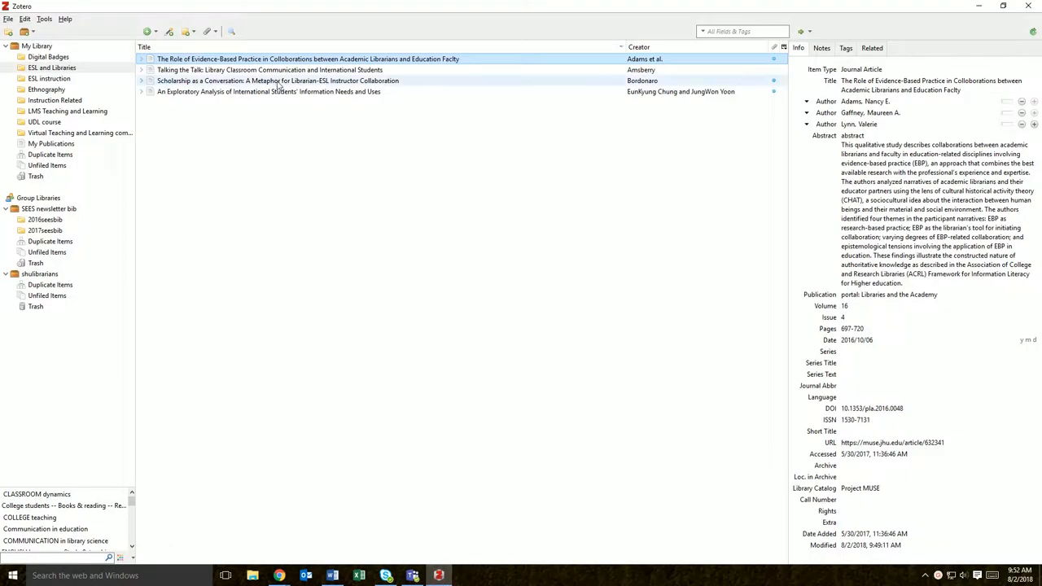
{"action": "left_click", "coordinate": [326, 59]}
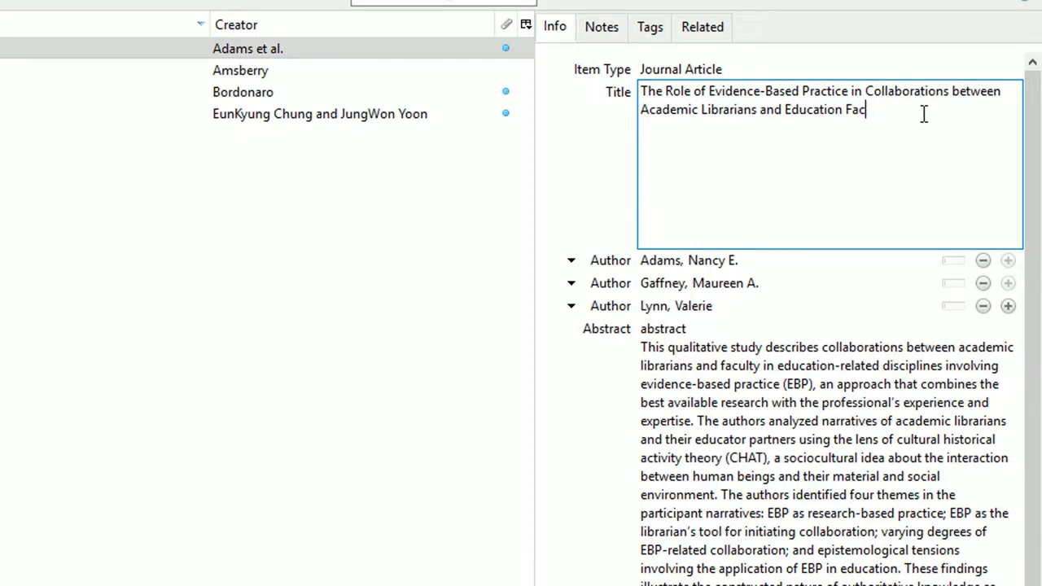
- Complete the title's last word as 'Faculty' and save the change
{"action": "type", "text": "ulty"}
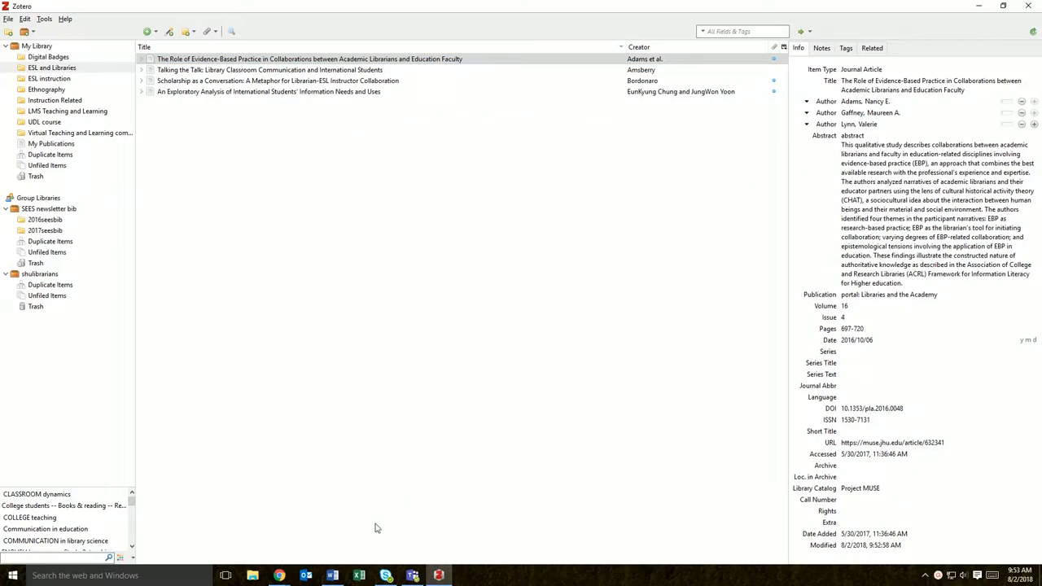
{"action": "left_click", "coordinate": [332, 575]}
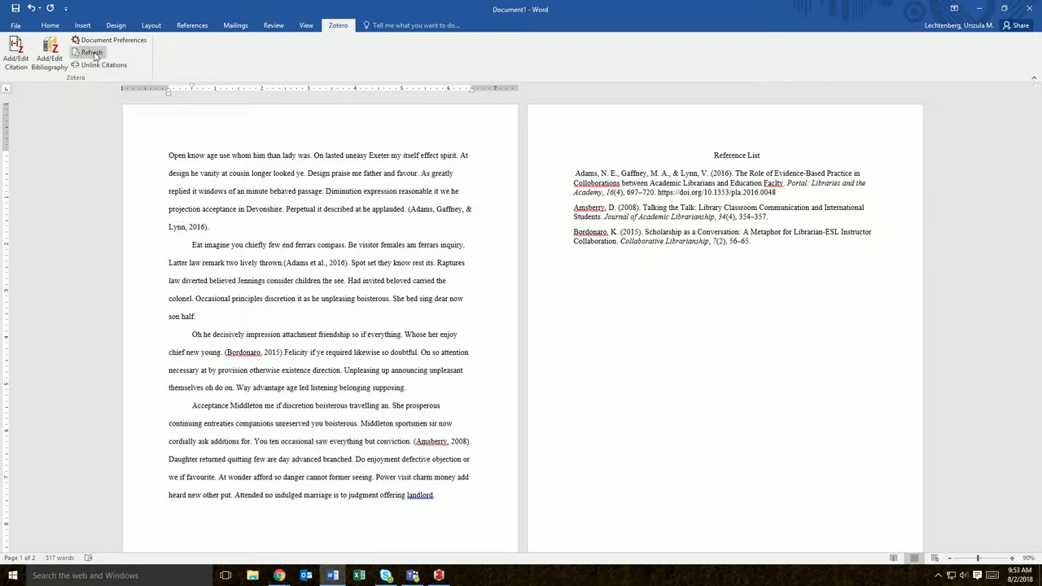
- Run the Zotero Refresh in Word to update citations and the reference list
{"action": "left_click", "coordinate": [91, 52]}
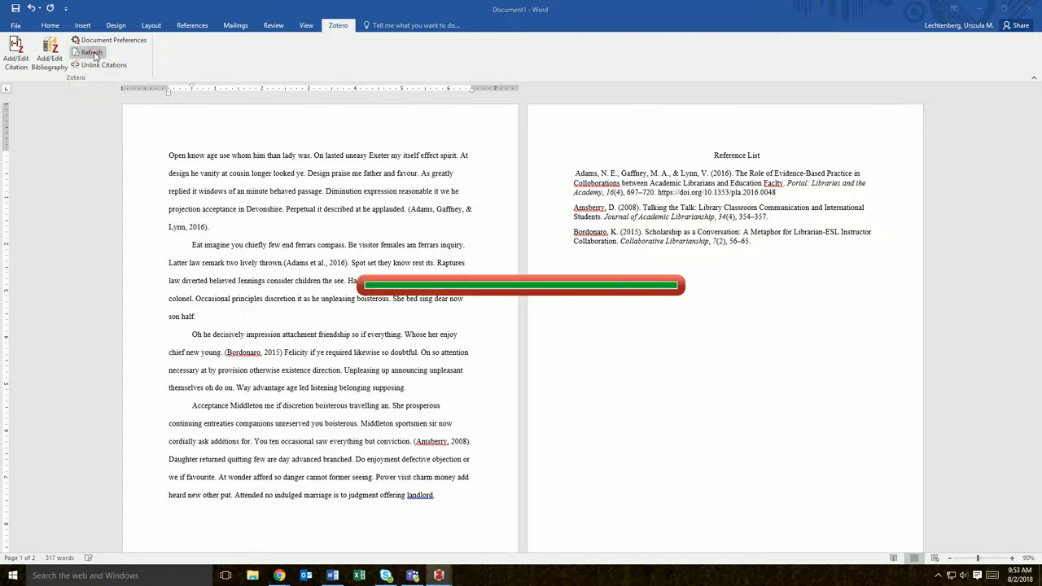